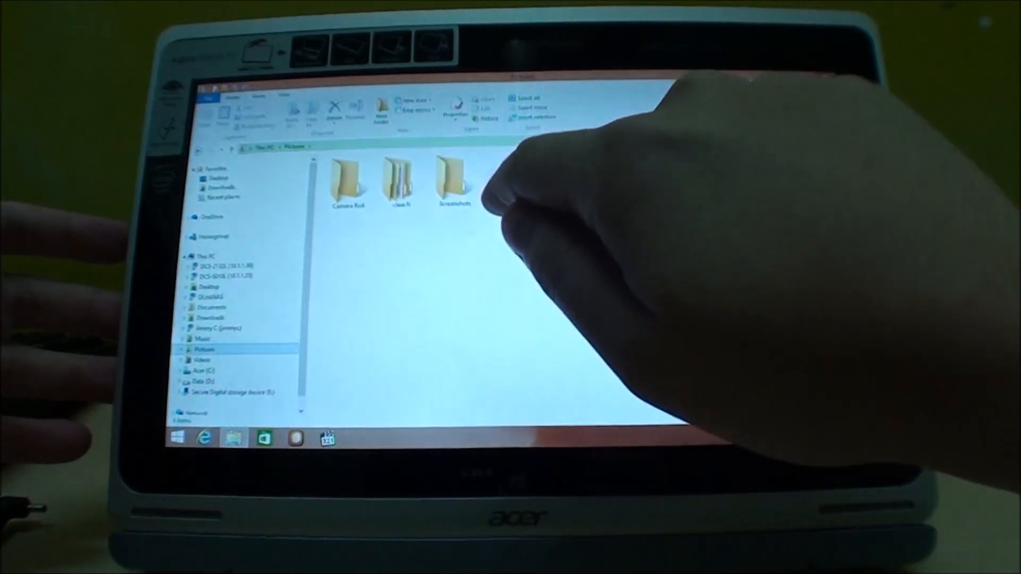
Double-click on the desktop to leave File Explorer and reveal the desktop icons.
double_click(449, 179)
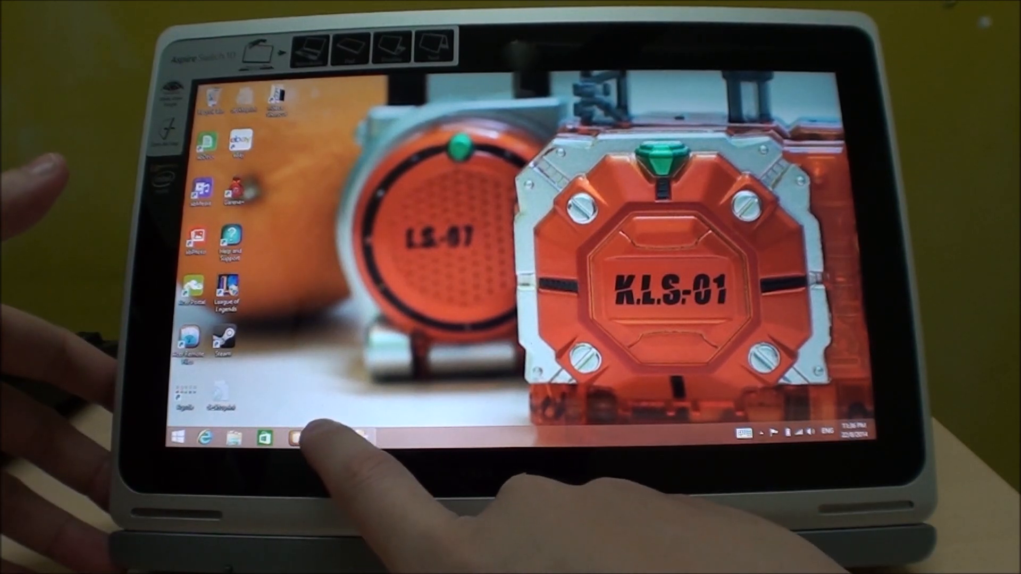
left_click(312, 436)
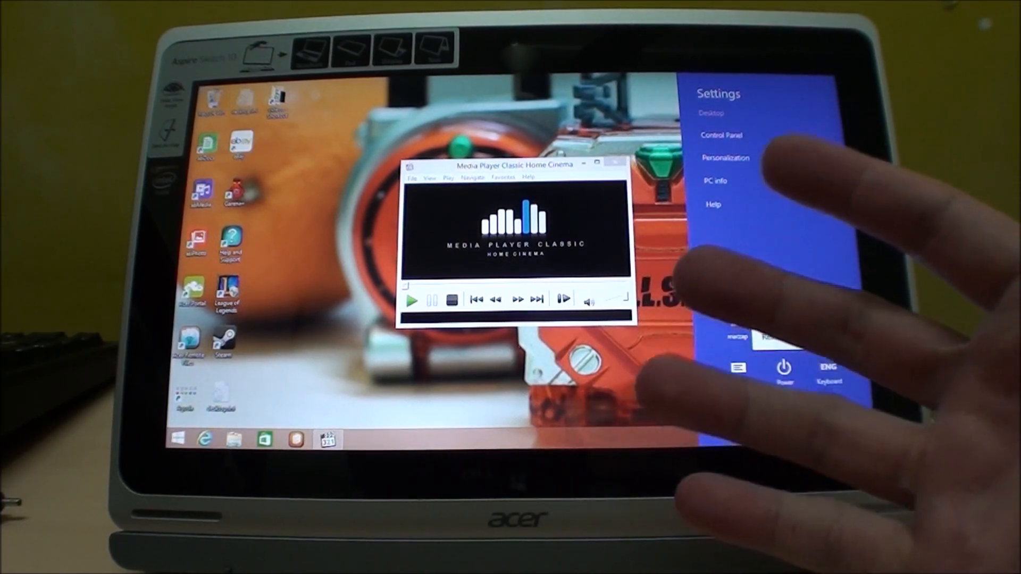
Tap outside the Settings charm so only Media Player Classic remains on the desktop.
left_click(783, 368)
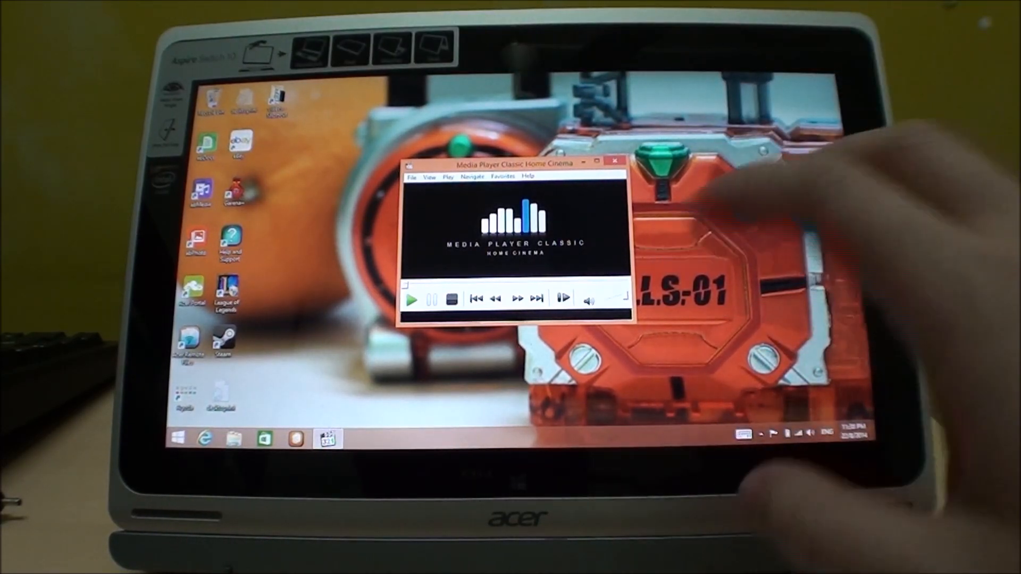
mouse_move(846, 293)
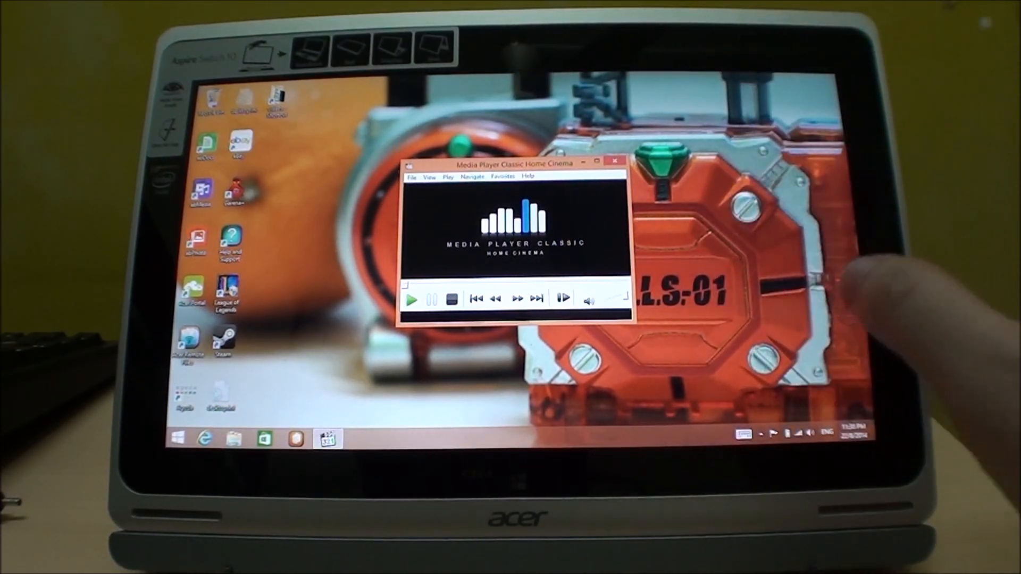